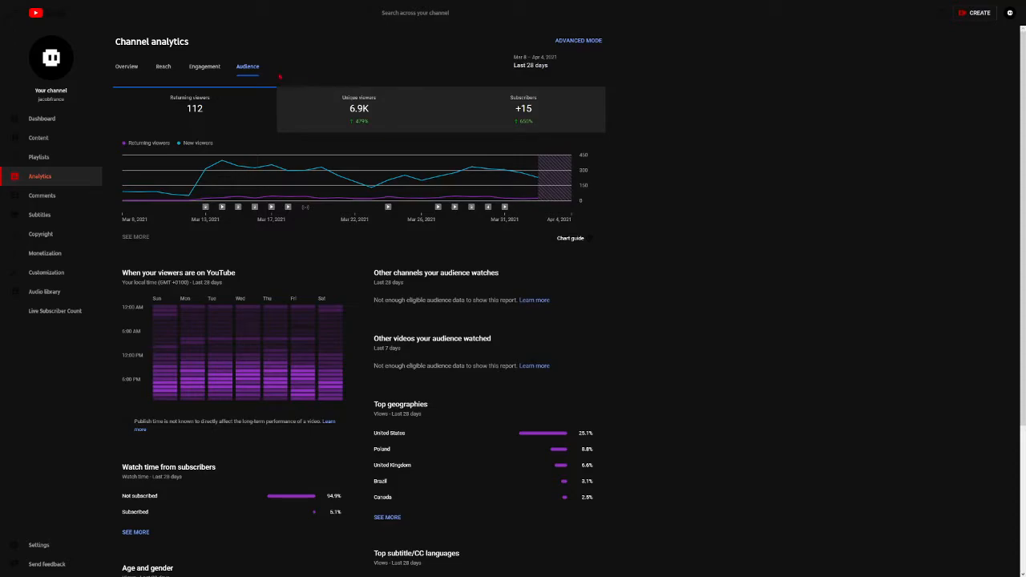
# Step: Switch Channel analytics to the Overview report showing 8,790 views, 61.7 watch hours, +15 subscribers
pyautogui.click(125, 67)
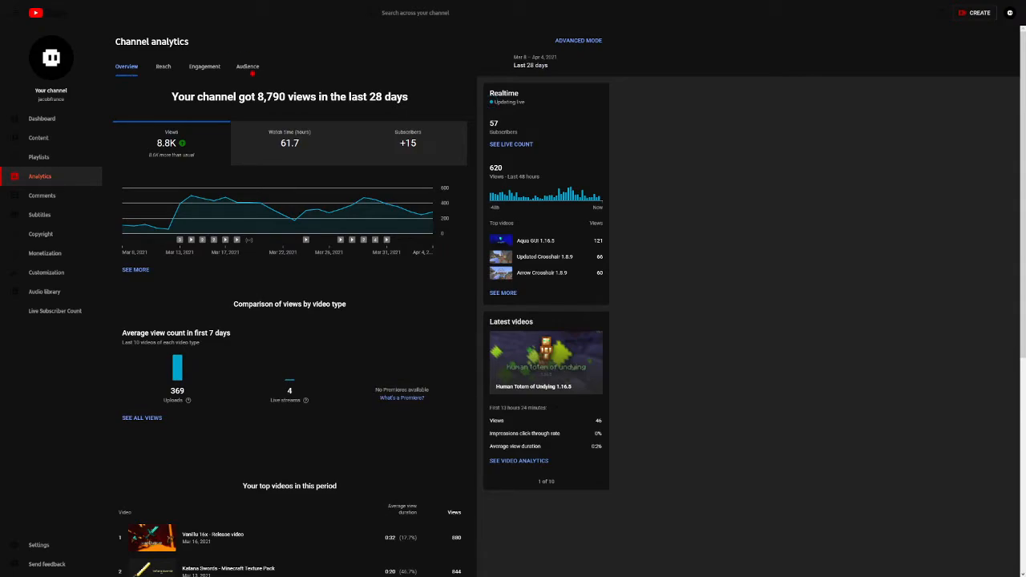
# Step: Return to the Audience report showing 112 returning viewers, 6.9K unique viewers, +15 subscribers
pyautogui.click(247, 68)
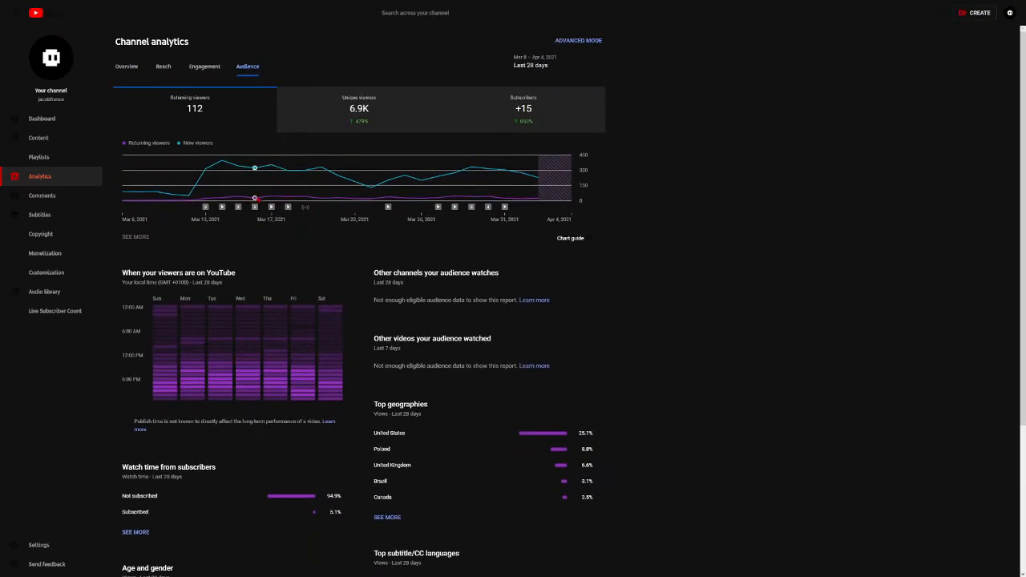
pyautogui.scroll(-3)
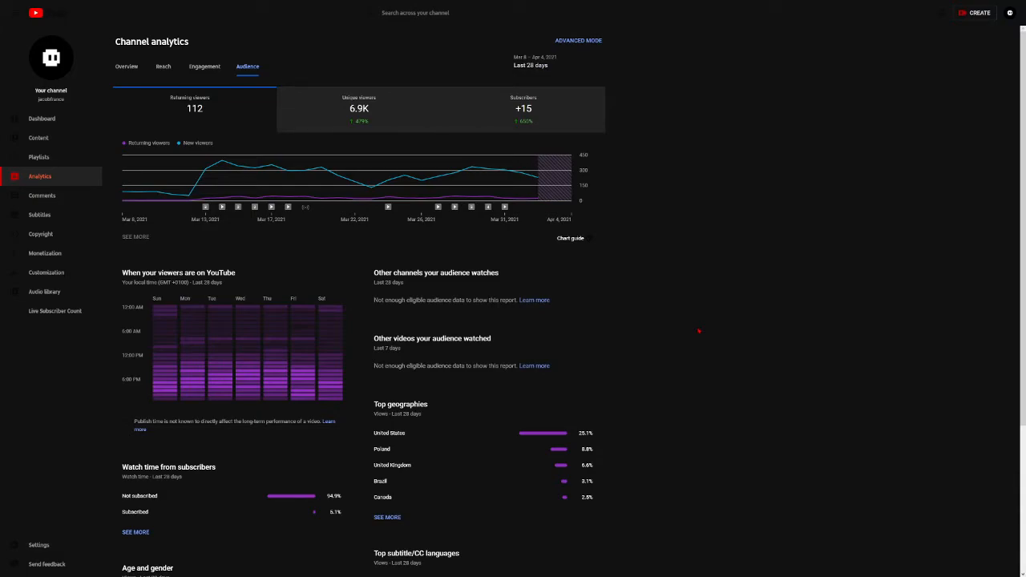
pyautogui.moveTo(659, 372)
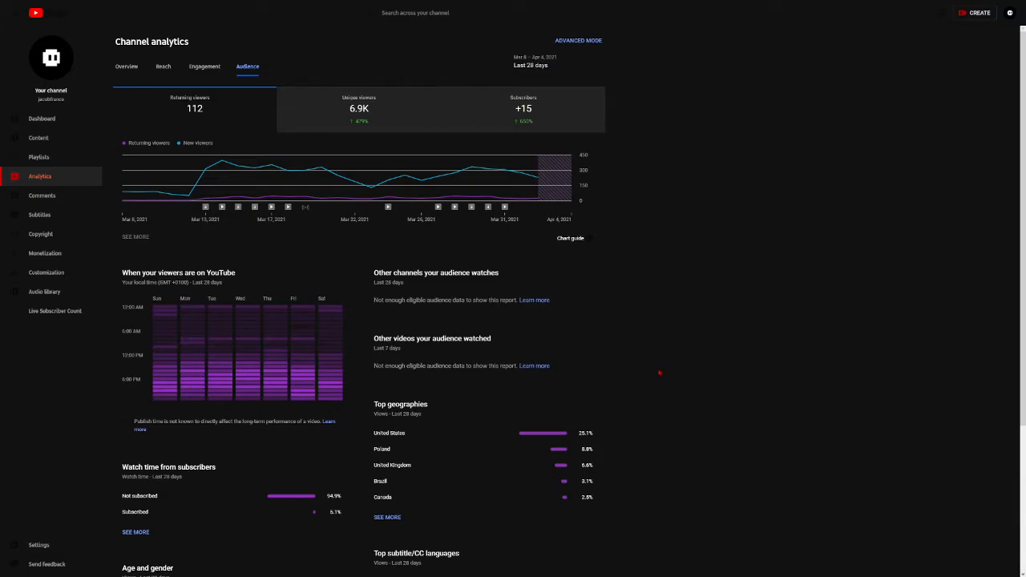
pyautogui.moveTo(654, 378)
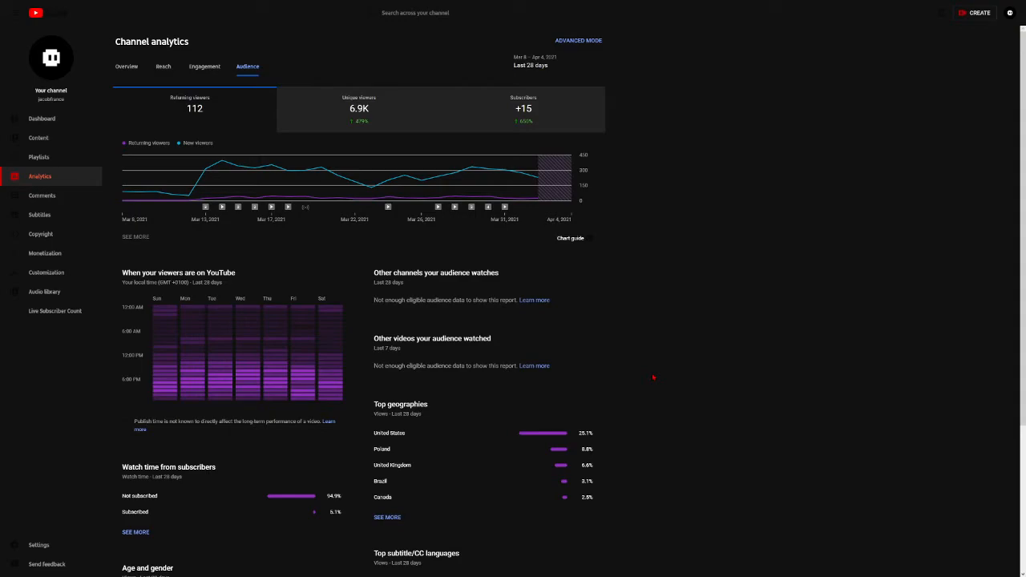
pyautogui.moveTo(706, 353)
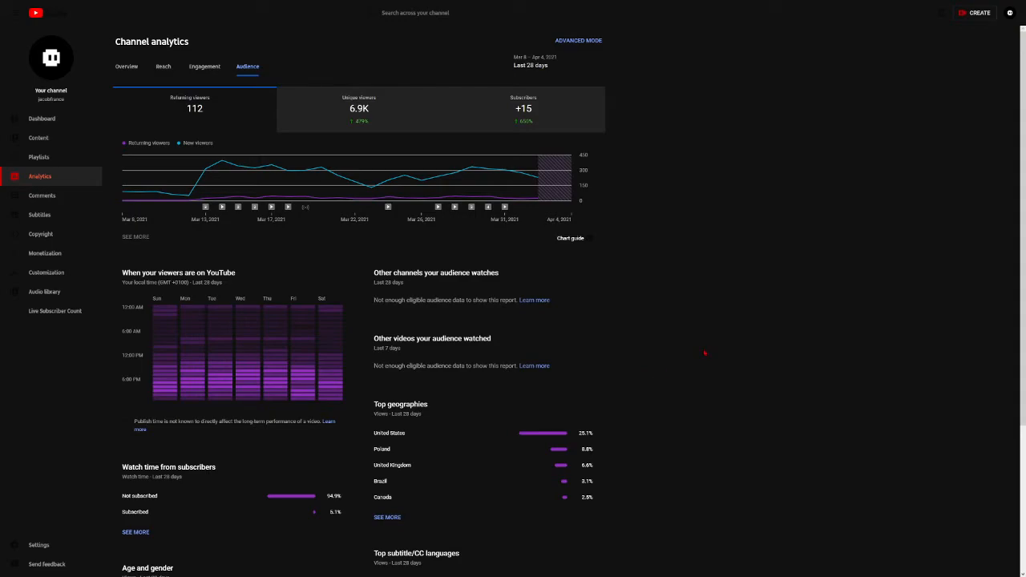
pyautogui.scroll(-3)
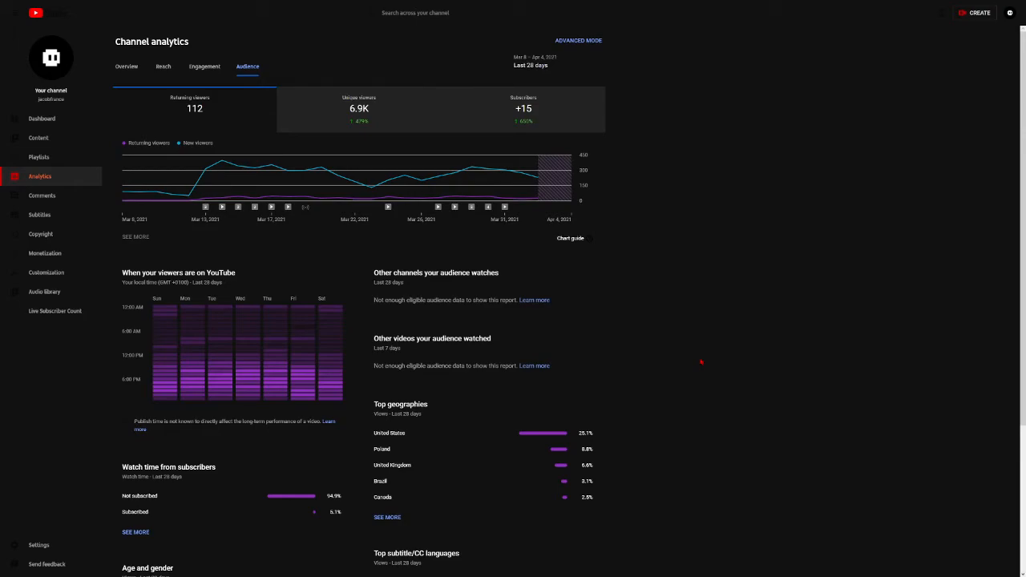
pyautogui.moveTo(487, 169)
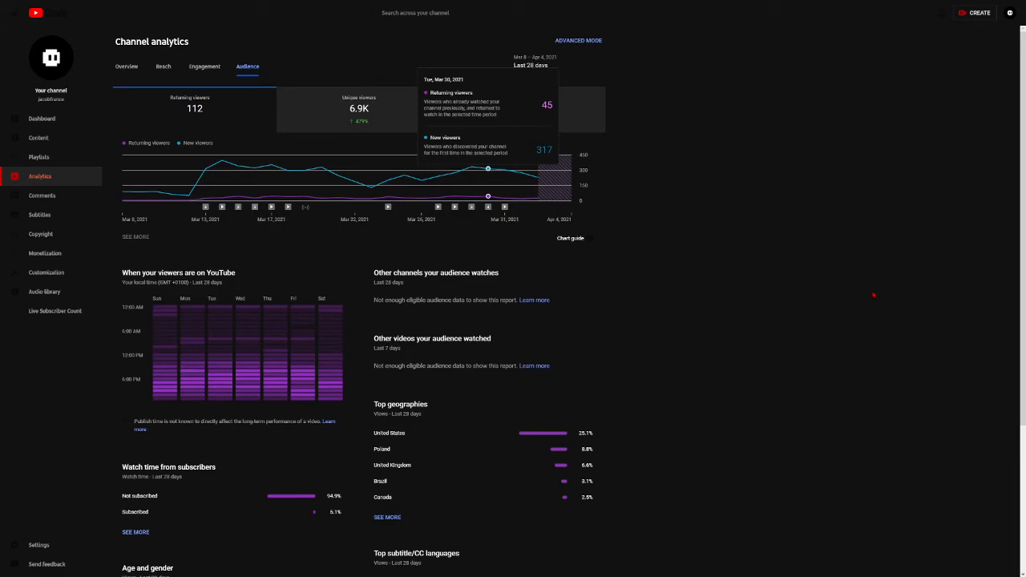
pyautogui.moveTo(696, 189)
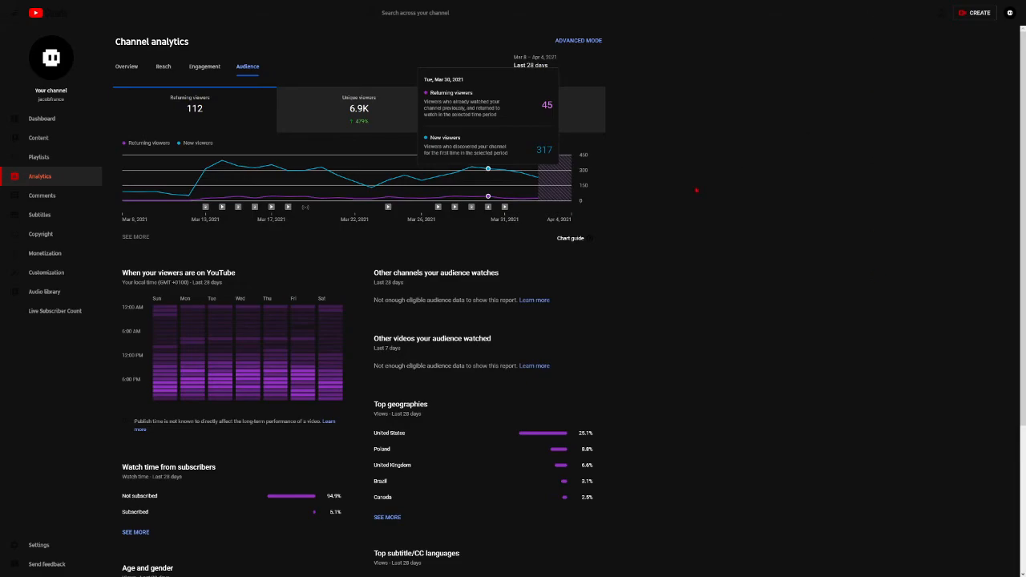
pyautogui.moveTo(817, 229)
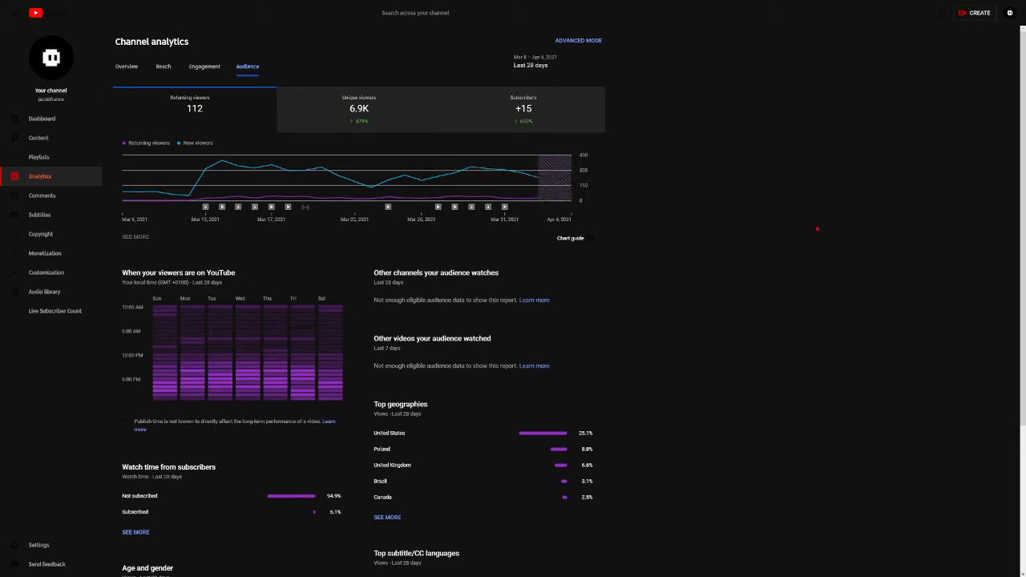